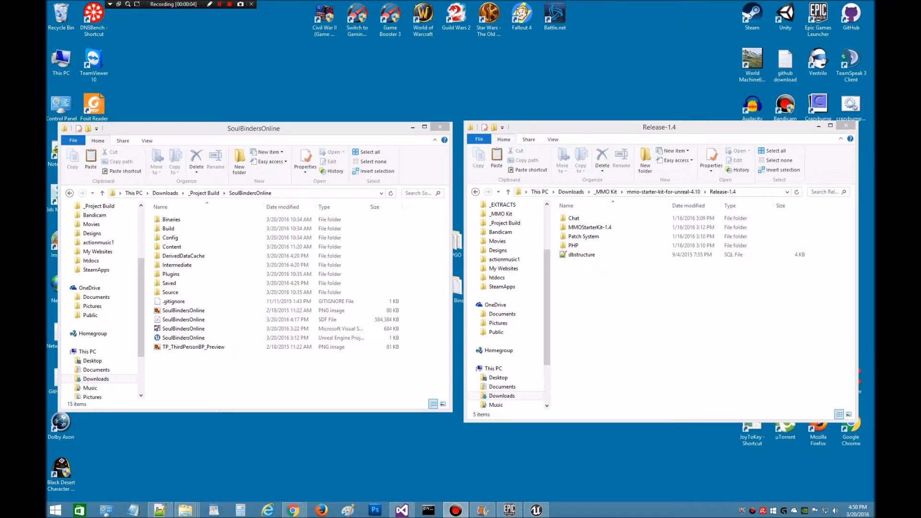
mouse_move(415, 426)
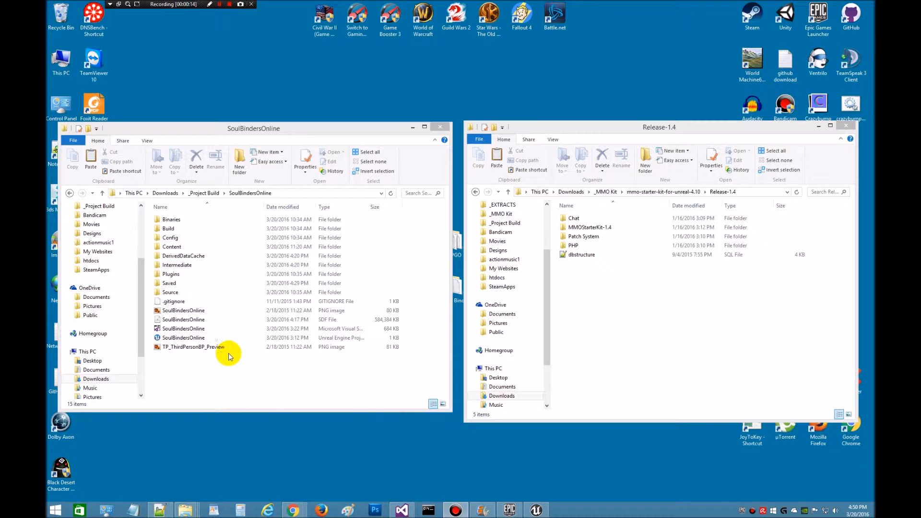
Switch SoulBindersOnline.uproject to the UnrealEngine-4.10 source build via Switch Unreal Engine Version.
click(183, 336)
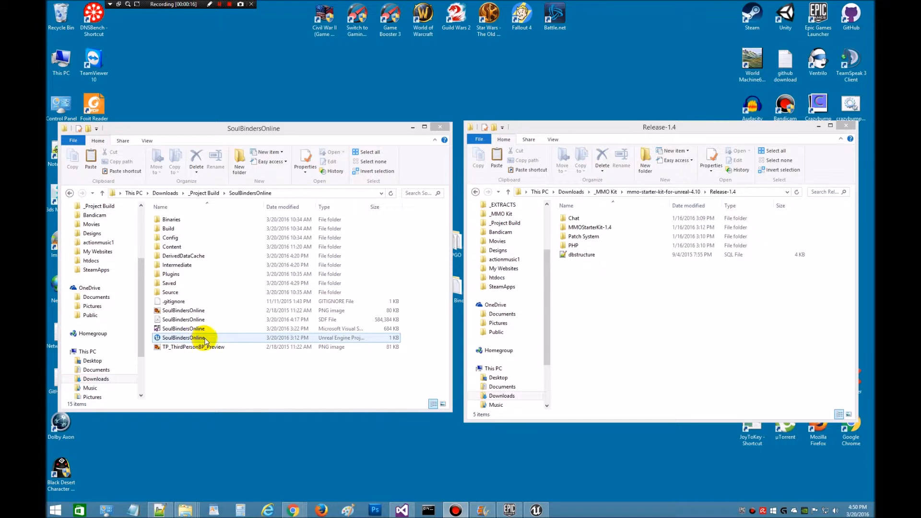
click(184, 337)
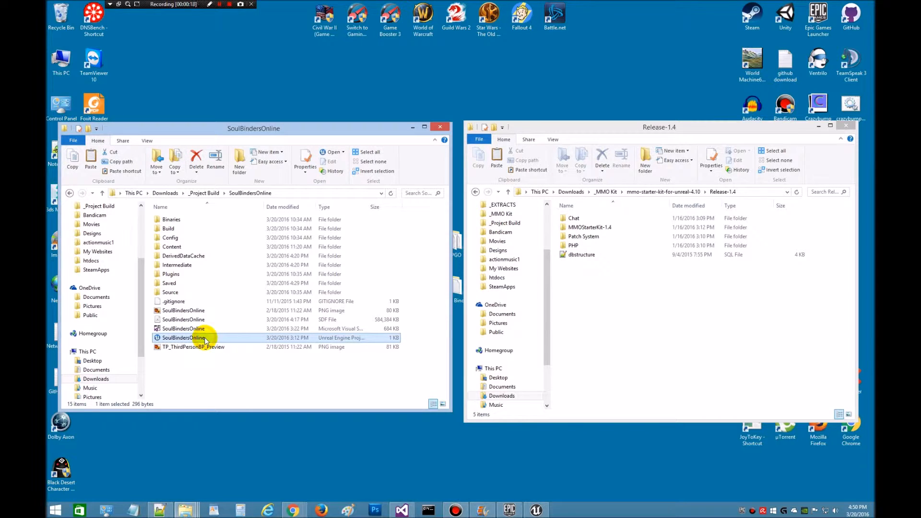
mouse_move(221, 341)
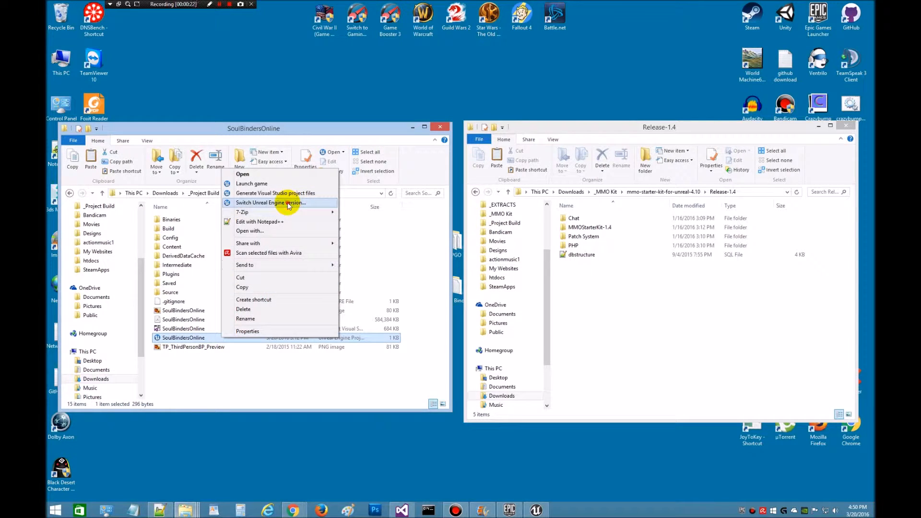
click(271, 203)
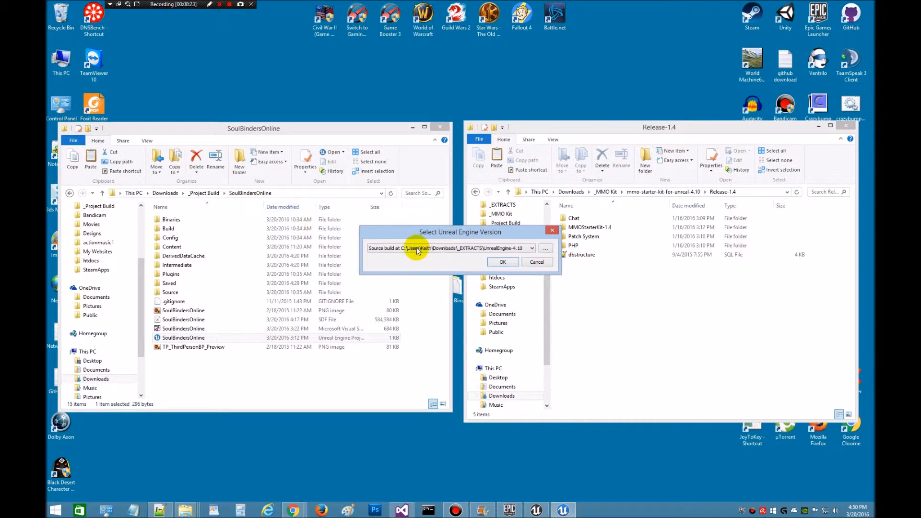
mouse_move(533, 247)
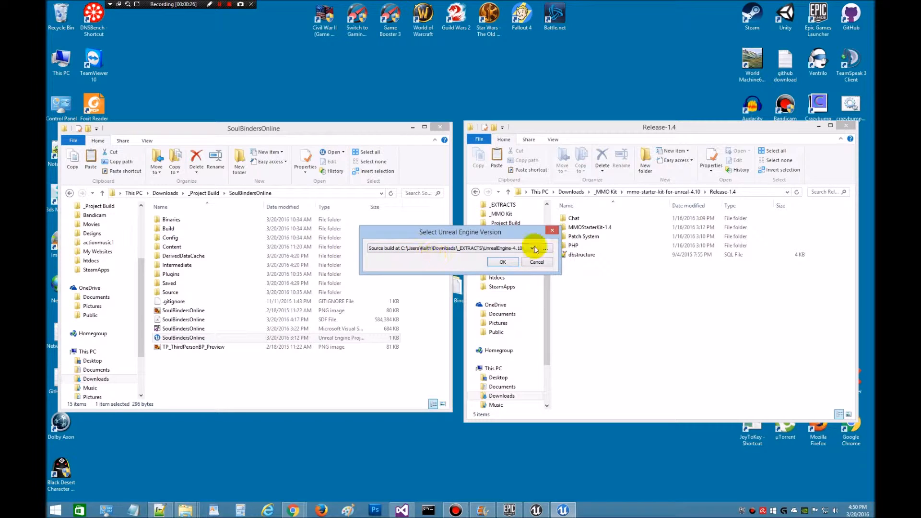
click(535, 248)
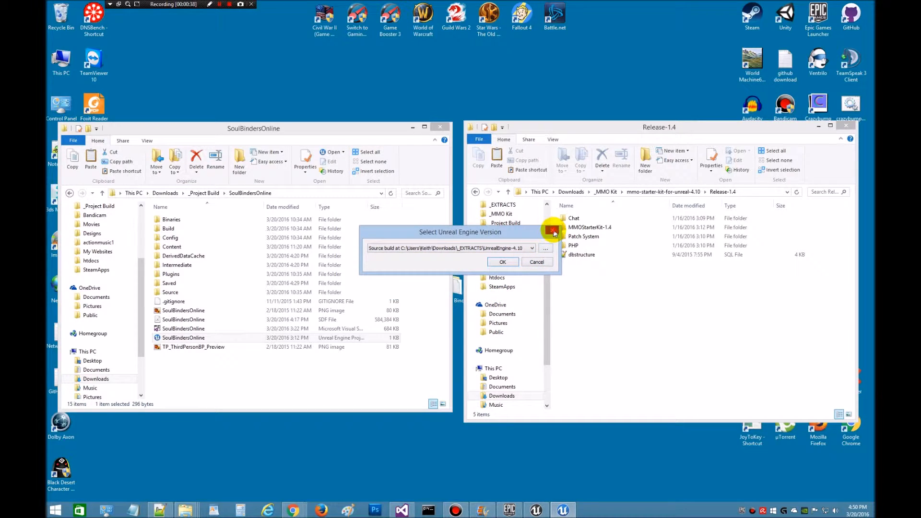
click(502, 261)
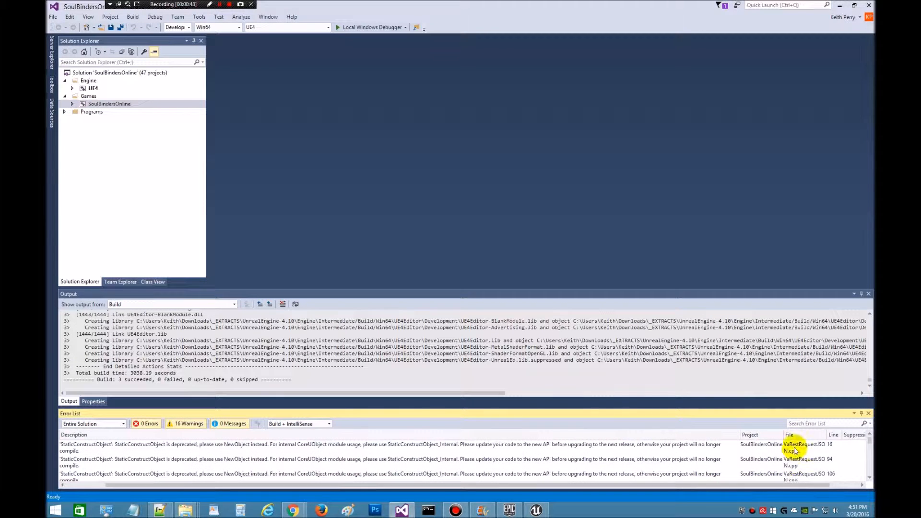
mouse_move(796, 448)
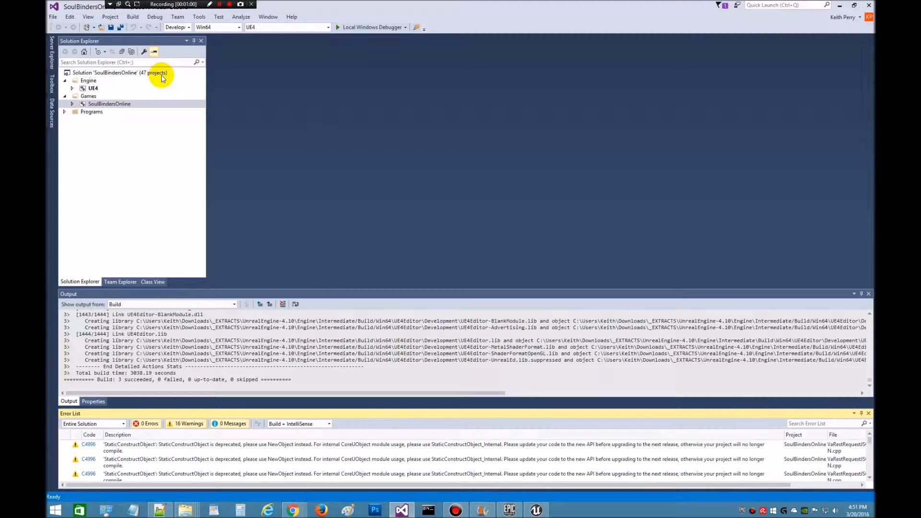
mouse_move(224, 140)
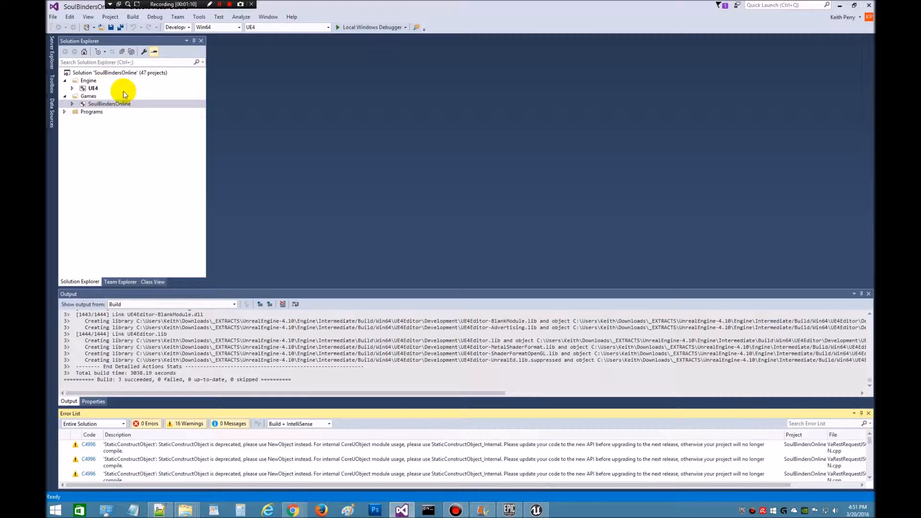
Bring up the context actions for the SoulBindersOnline project in Solution Explorer after the build.
click(110, 103)
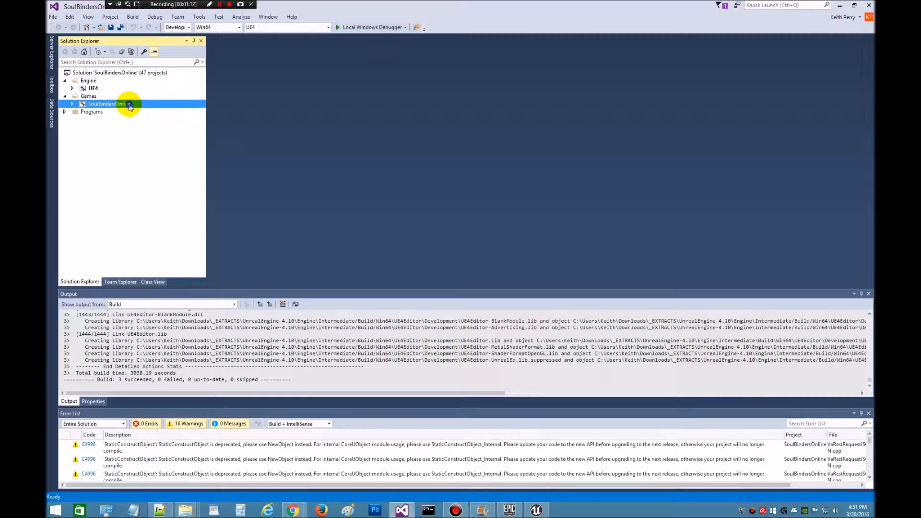
right_click(108, 104)
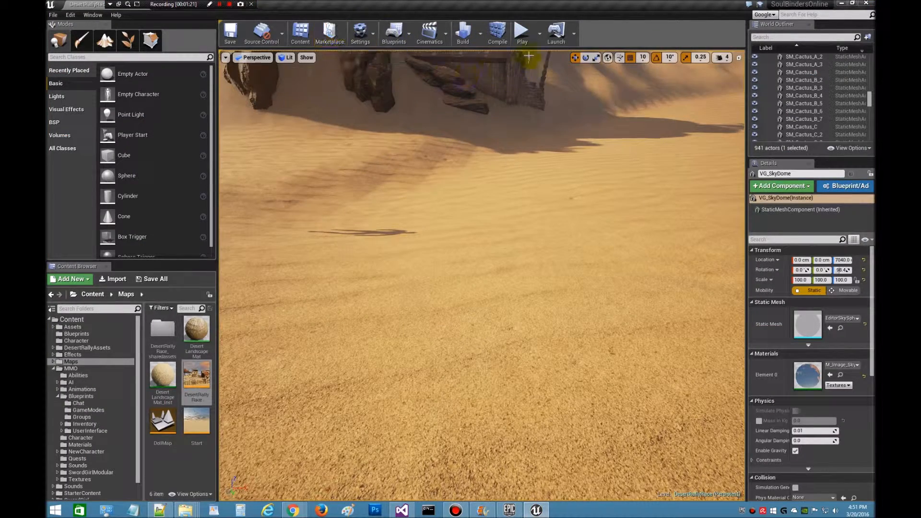
mouse_move(522, 31)
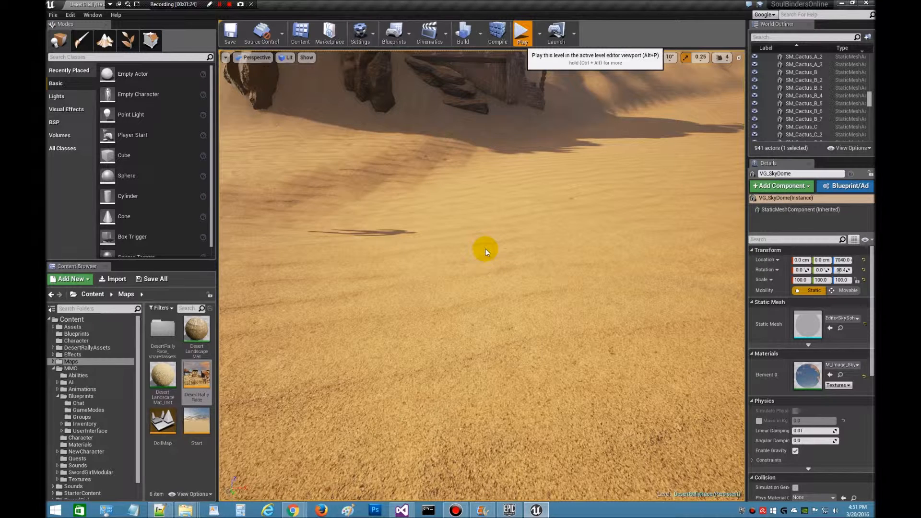
Hover the Play button in the Unreal Editor toolbar with the desert level loaded.
click(522, 33)
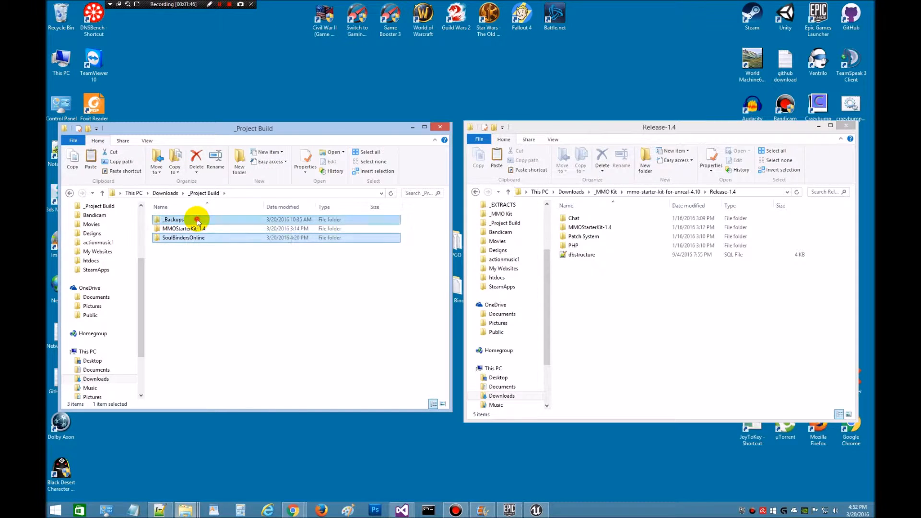
Enter the _Backups folder to reveal the SoulBindersOnline_03_20_2016 backup.
double_click(173, 219)
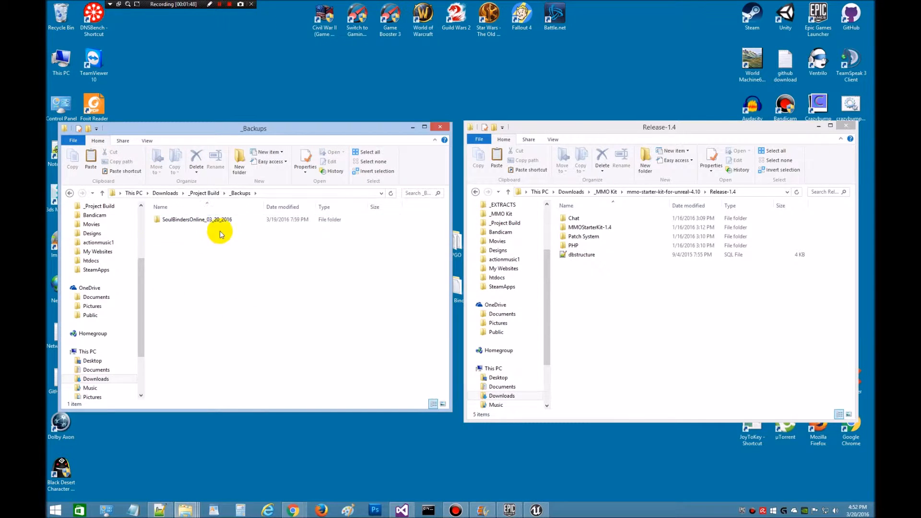
mouse_move(220, 293)
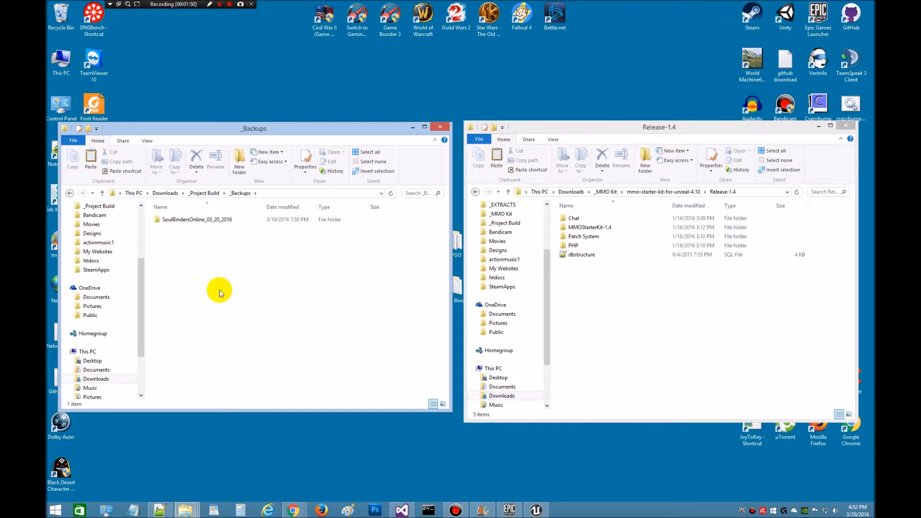
mouse_move(271, 254)
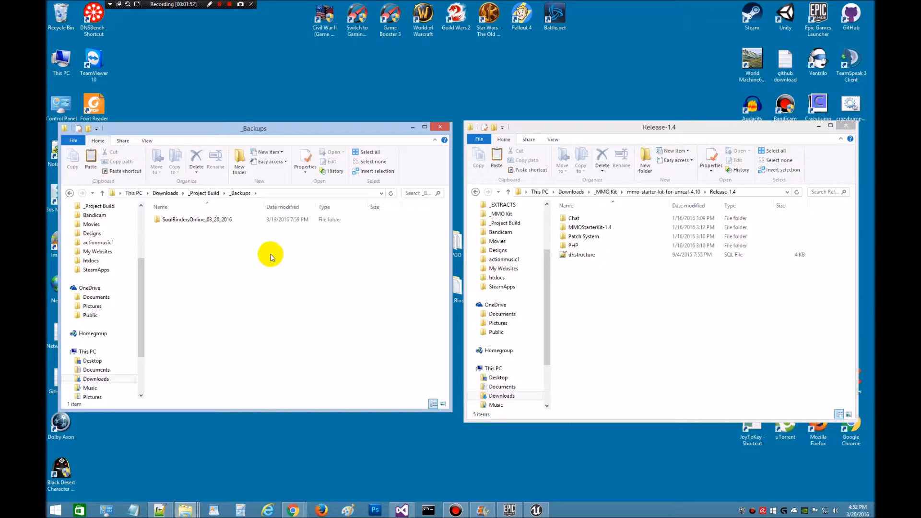
mouse_move(200, 270)
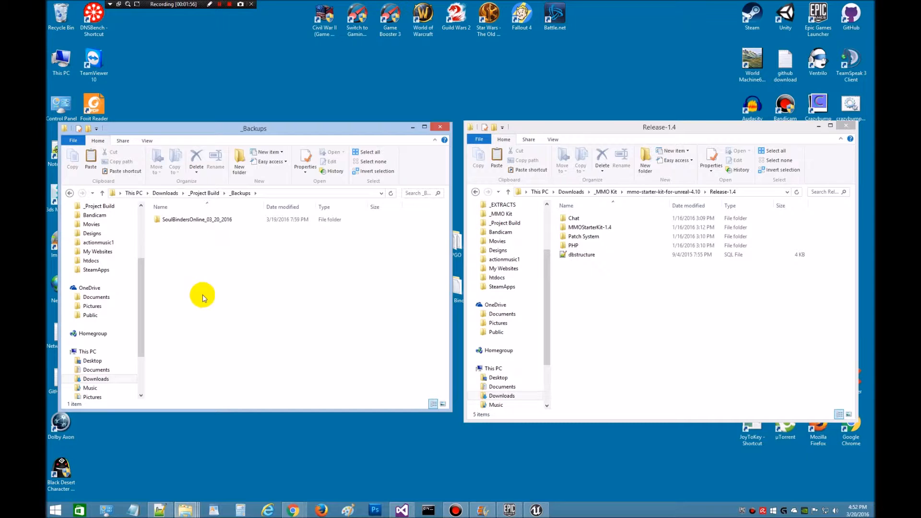
mouse_move(239, 269)
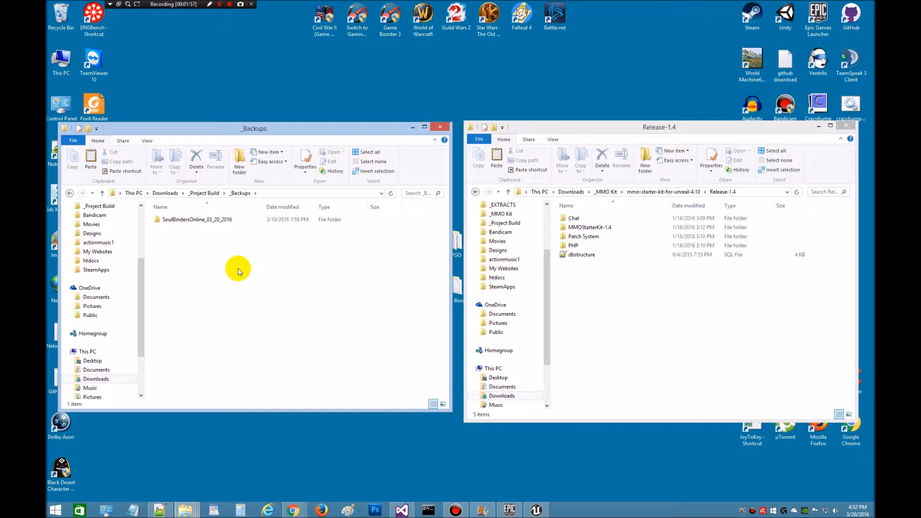
mouse_move(217, 242)
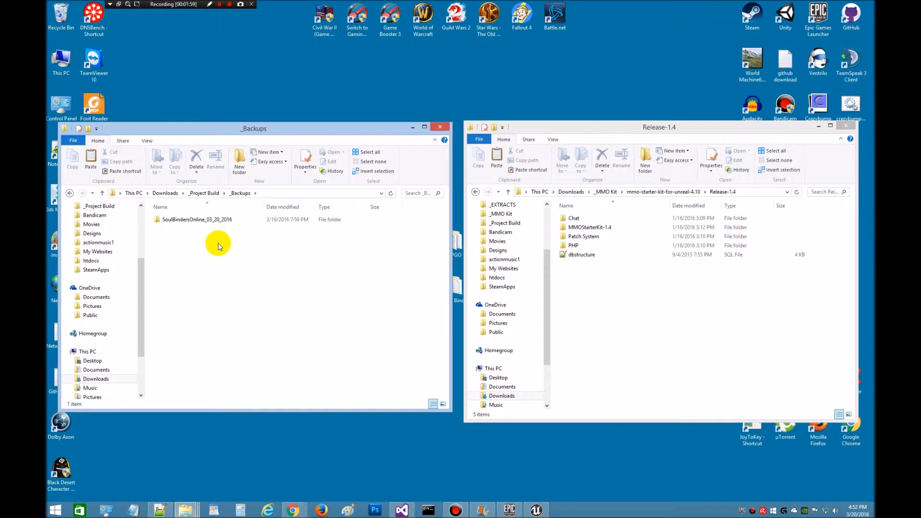
mouse_move(203, 273)
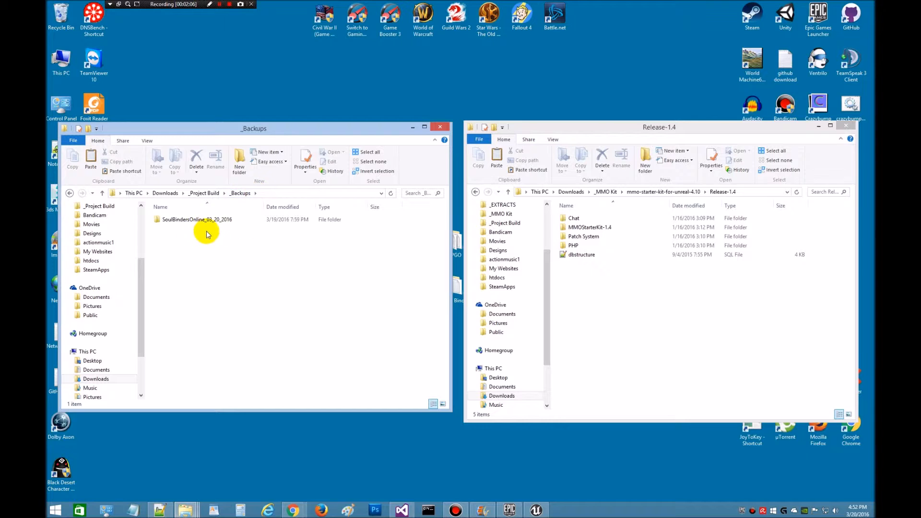
mouse_move(217, 265)
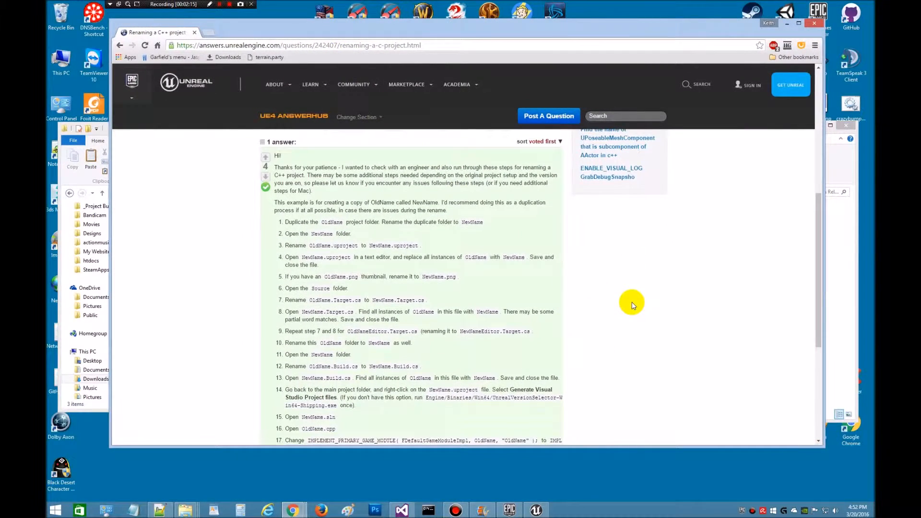
Scroll the AnswerHub 'Renaming a C++ project' answer through its numbered steps to the end.
scroll(down, 3)
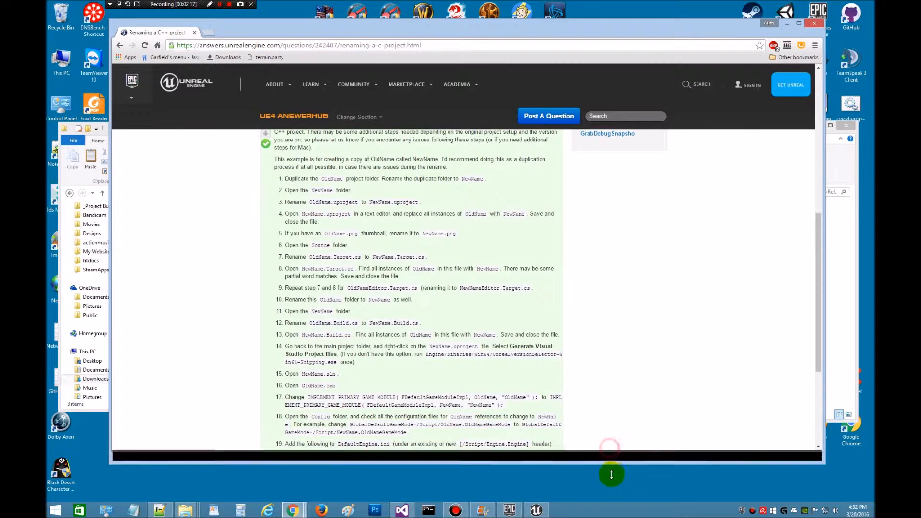
scroll(down, 3)
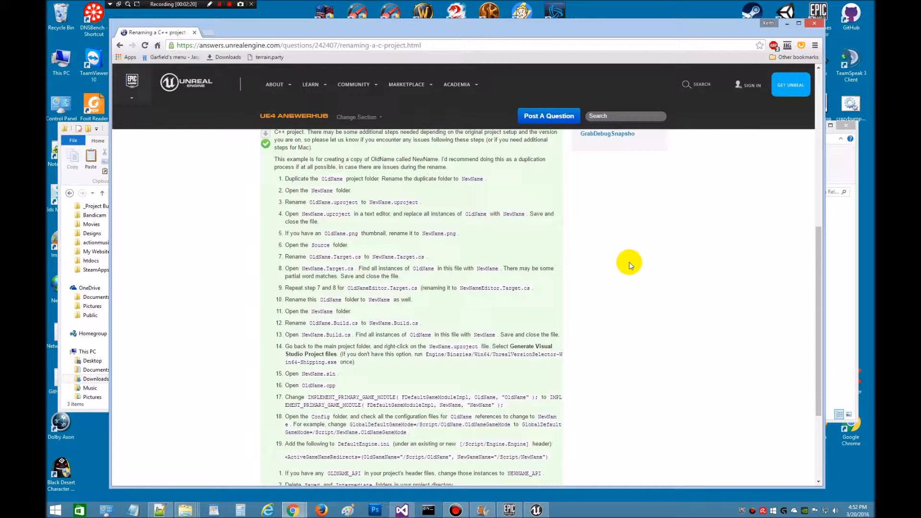
double_click(322, 190)
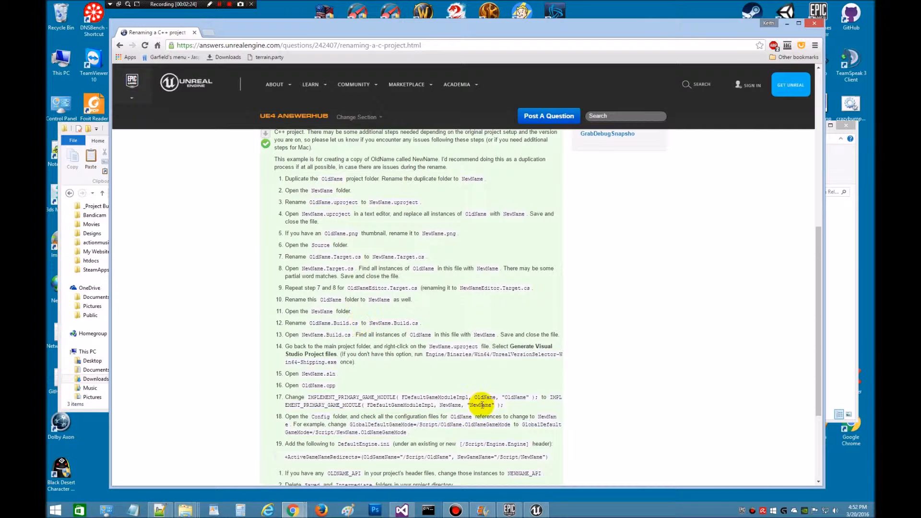
scroll(down, 3)
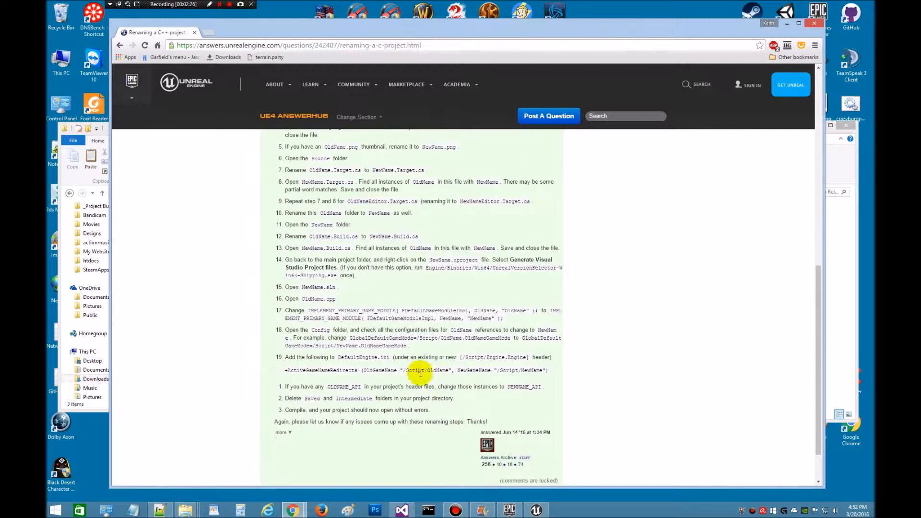
mouse_move(668, 251)
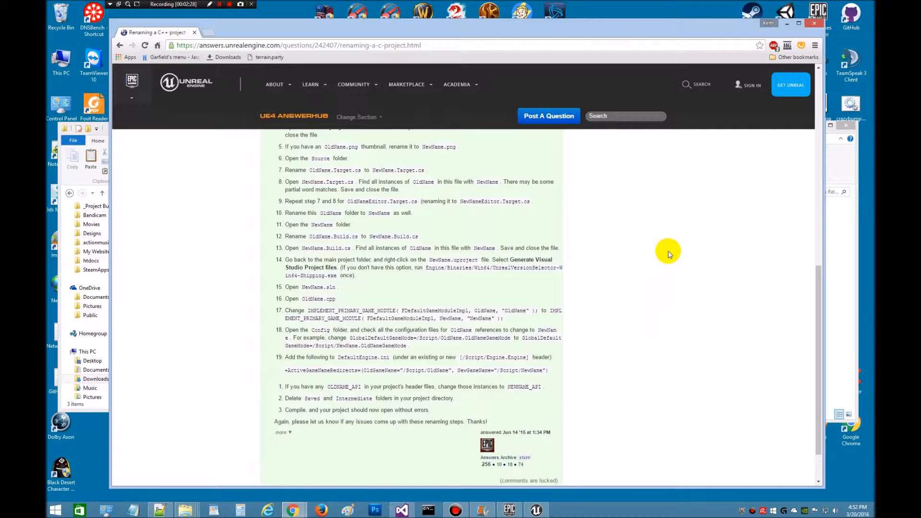
mouse_move(636, 299)
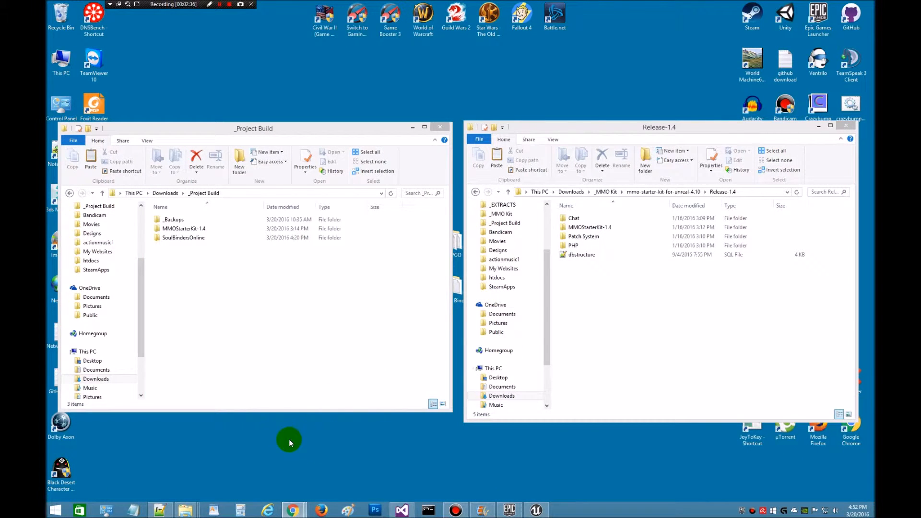
mouse_move(218, 438)
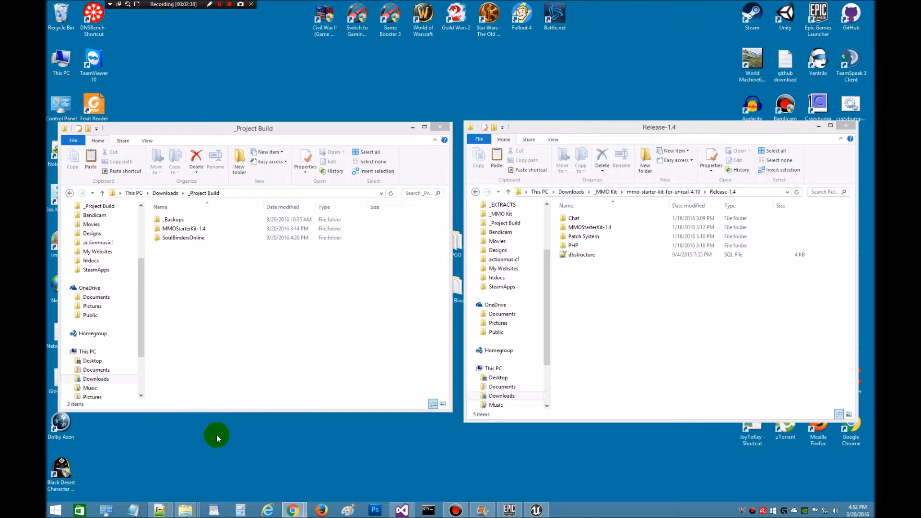
Enter MMOStarterKit-1.4 in the right window and SoulBindersOnline in the left for side-by-side contents.
click(183, 237)
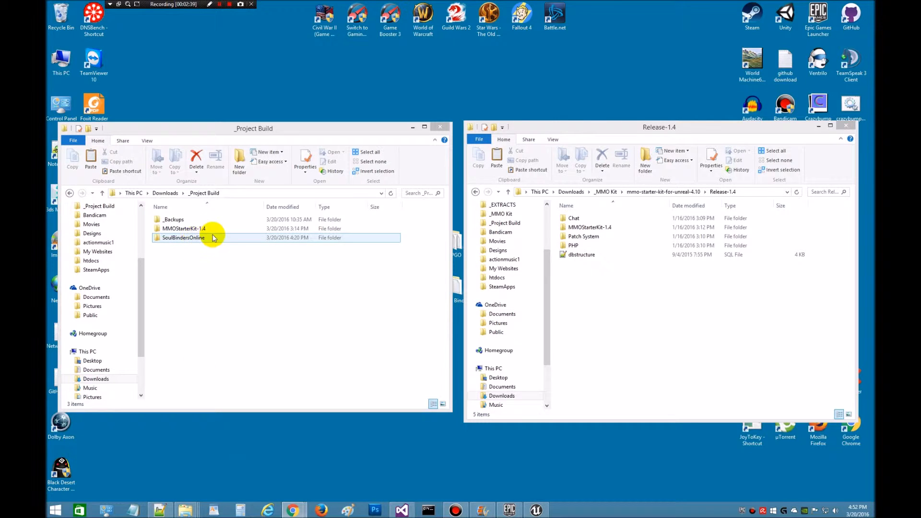
click(583, 236)
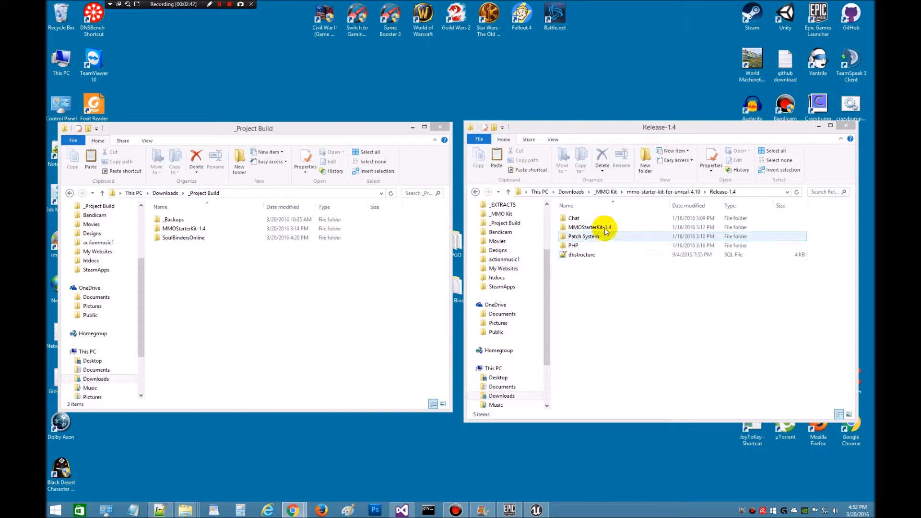
double_click(590, 227)
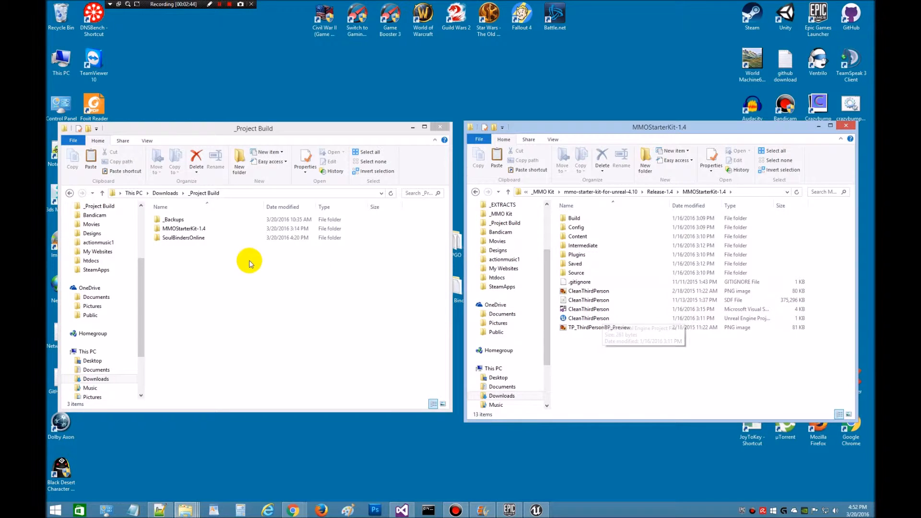
double_click(184, 237)
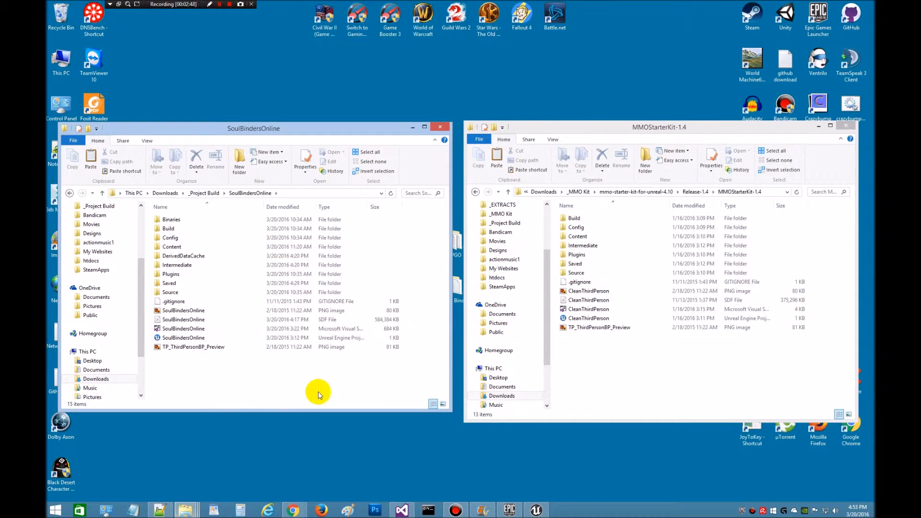
mouse_move(296, 382)
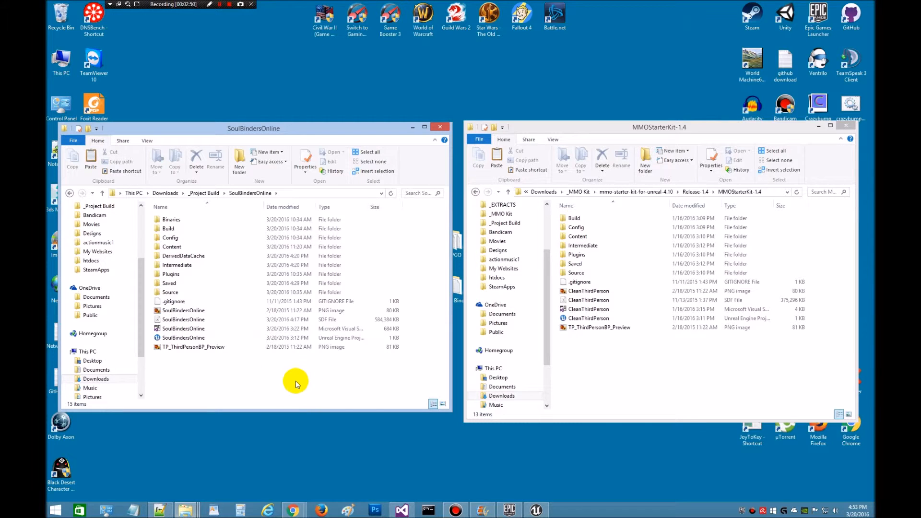